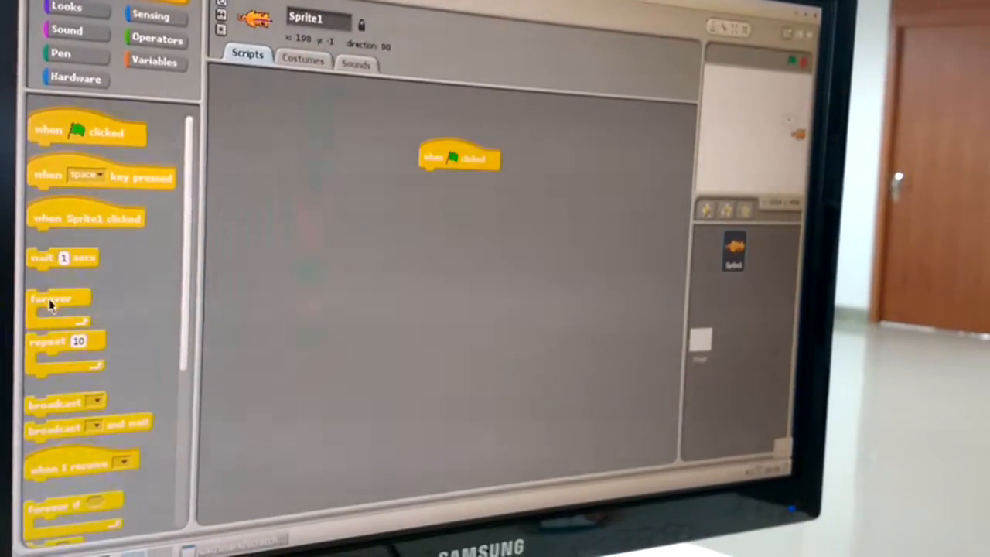
# Snap a forever loop under the 'when green flag clicked' hat block.
pyautogui.moveTo(54, 297); pyautogui.dragTo(449, 198)
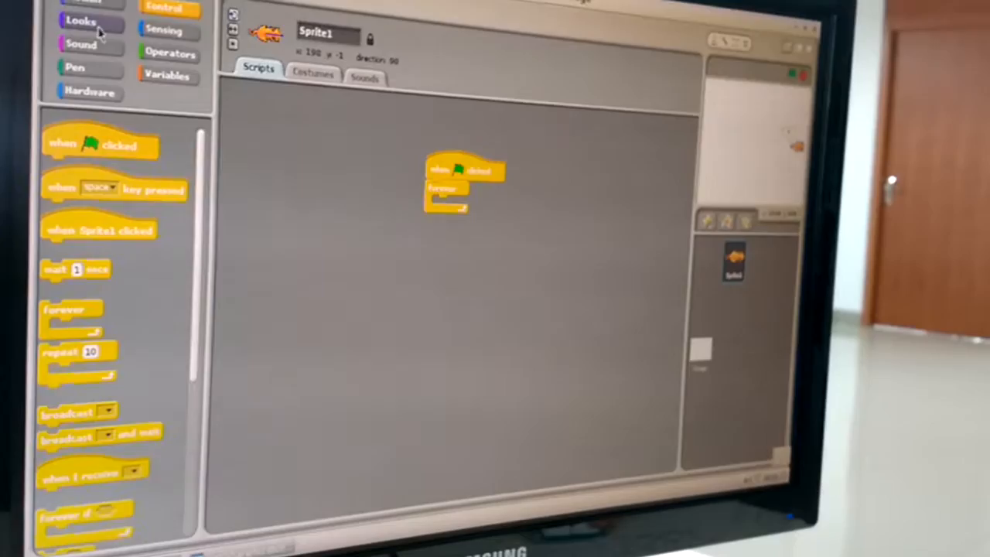
# Place a say block in the forever loop reporting the voltage (mV) of pin A0.
pyautogui.click(81, 21)
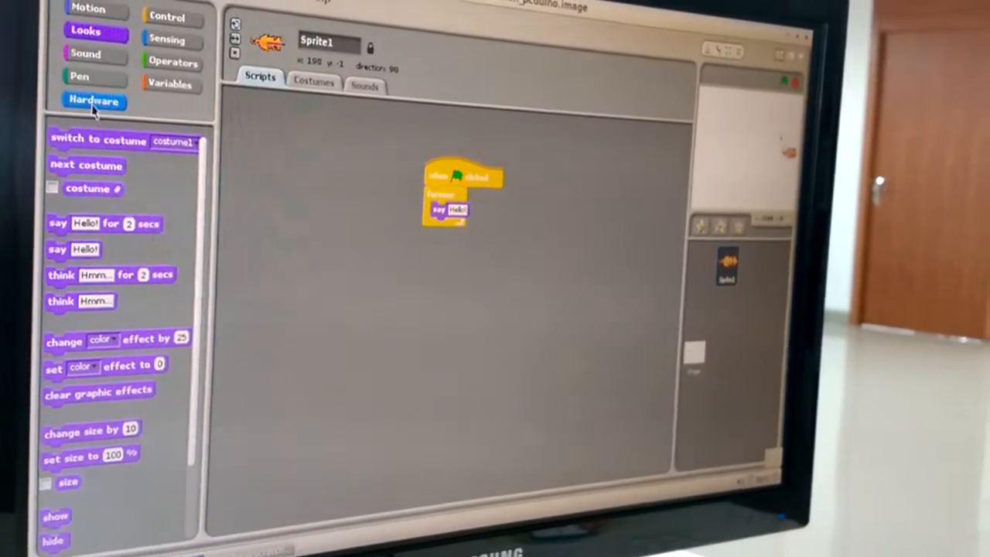
pyautogui.click(93, 101)
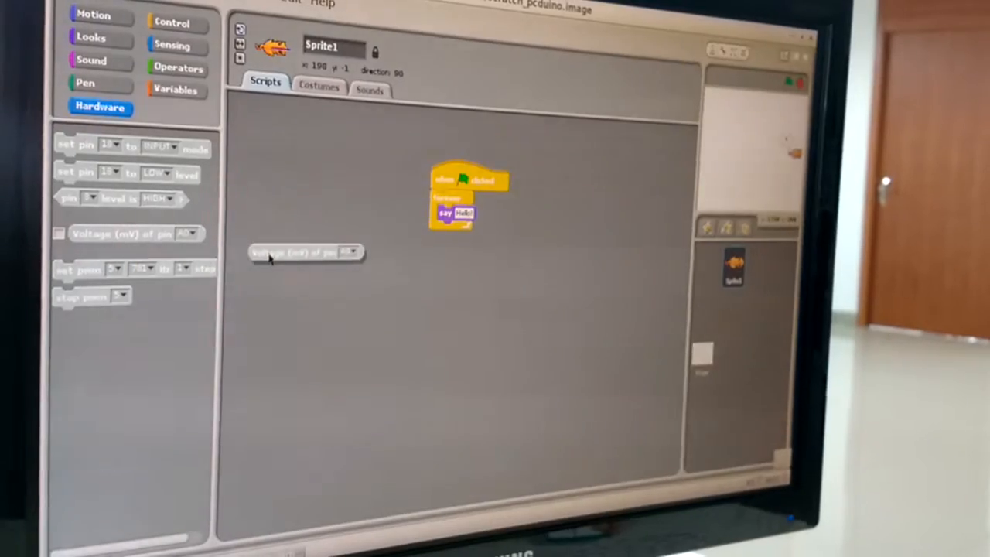
pyautogui.moveTo(306, 253); pyautogui.dragTo(464, 217)
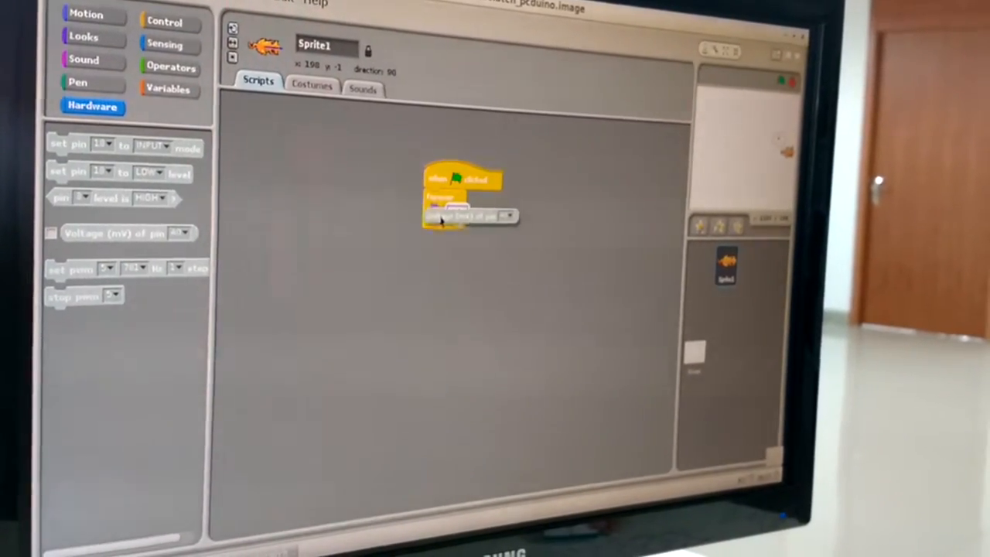